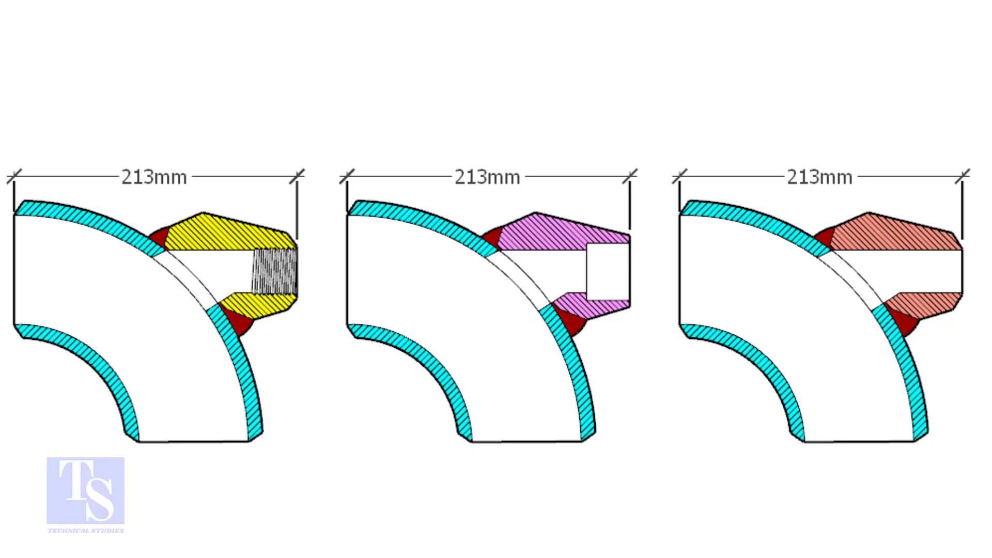
Step: Draw a red check mark over the lower part of the threaded elbowlet drawing
left_click_drag(136, 386, 260, 355)
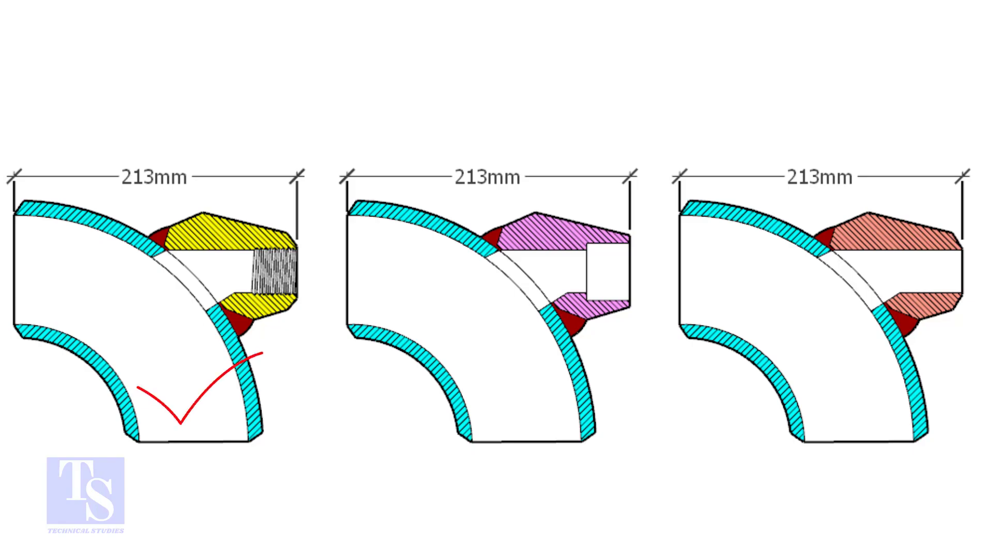